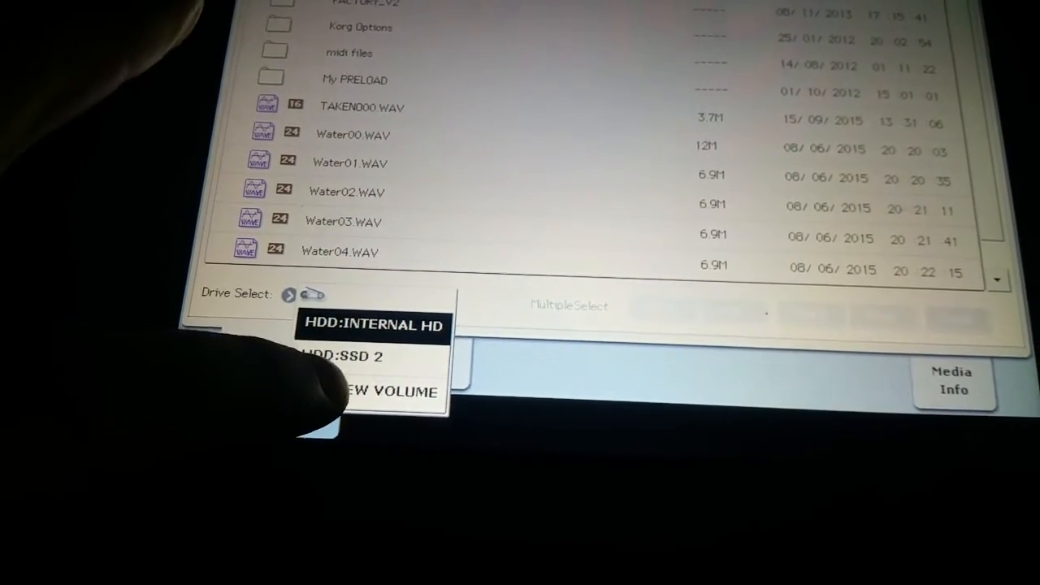
Browse the NEW VOLUME drive and show its Utility command list
left_click(390, 391)
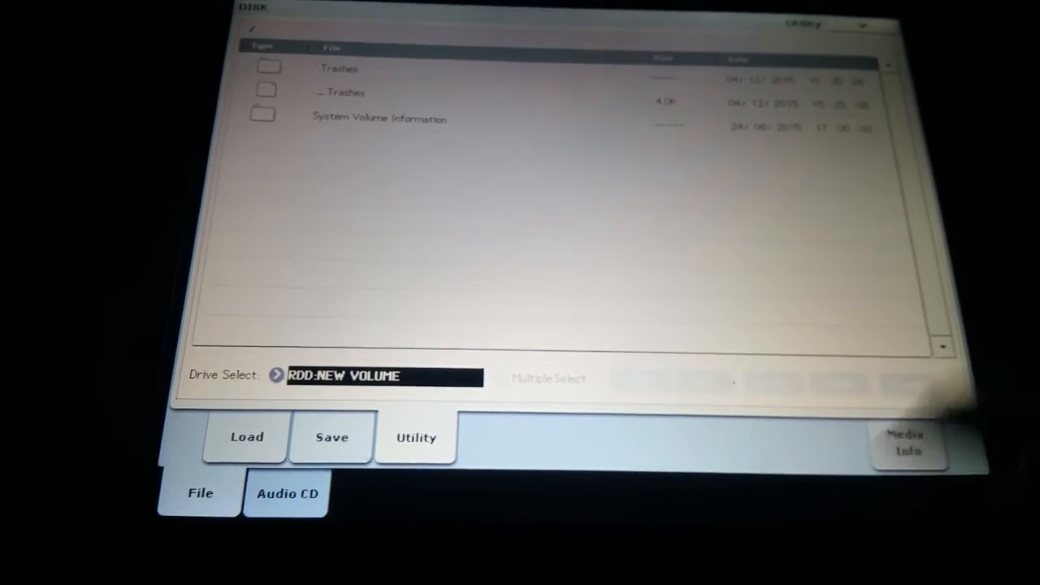
left_click(415, 437)
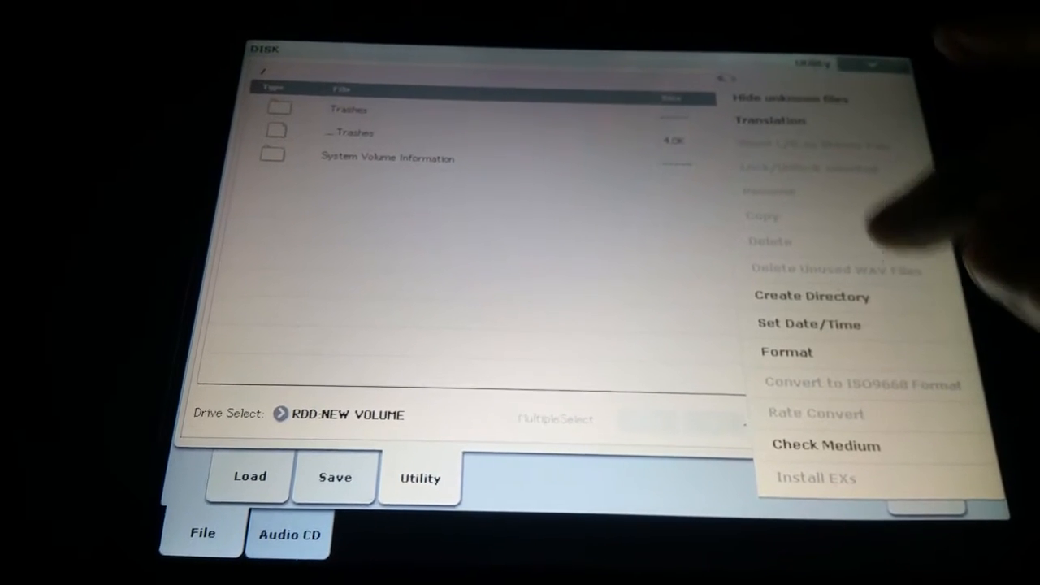
Format the NEW VOLUME drive, accepting the data-loss warning and completion message
left_click(786, 352)
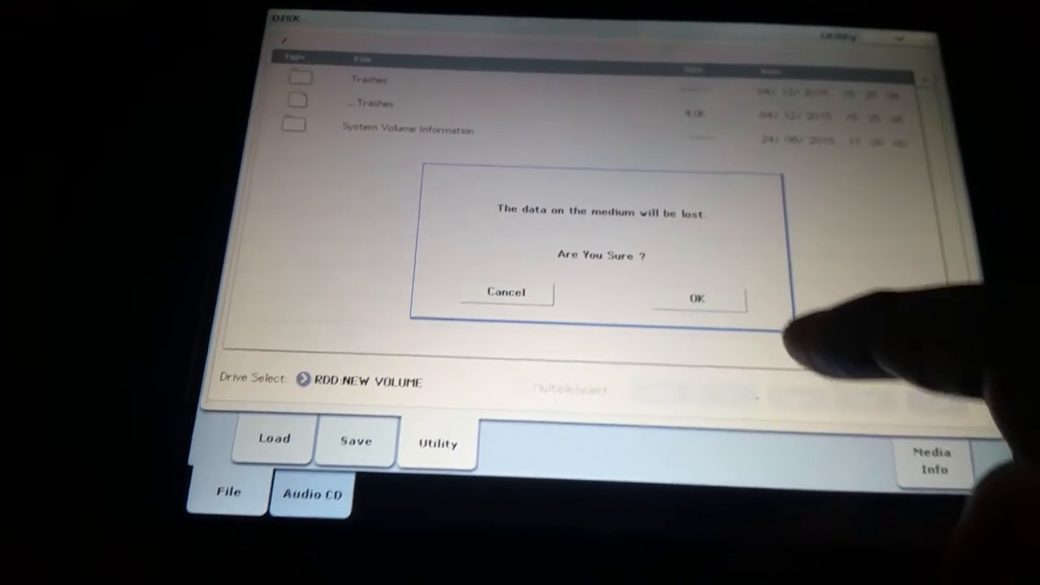
left_click(697, 298)
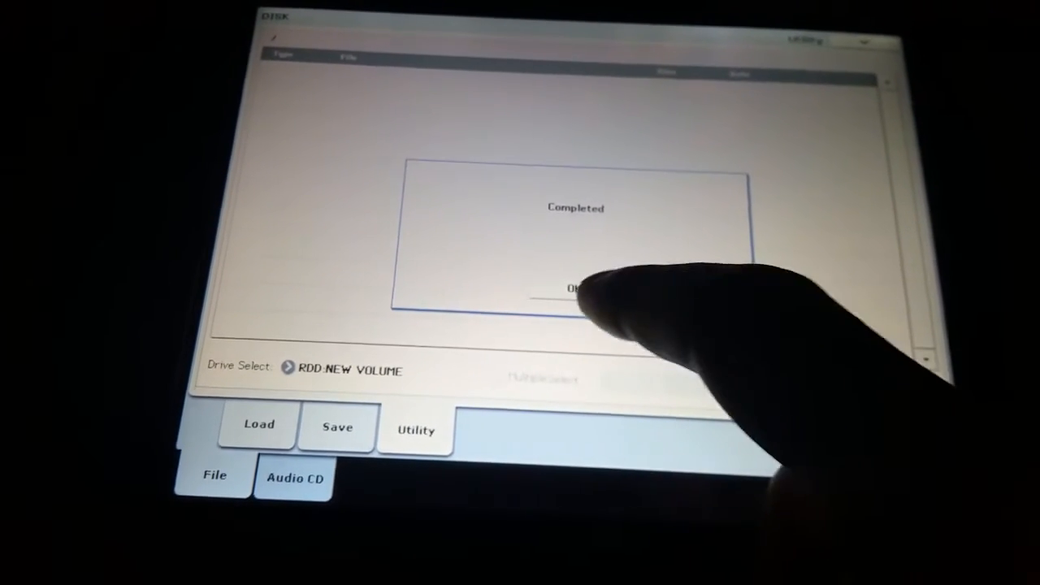
left_click(576, 288)
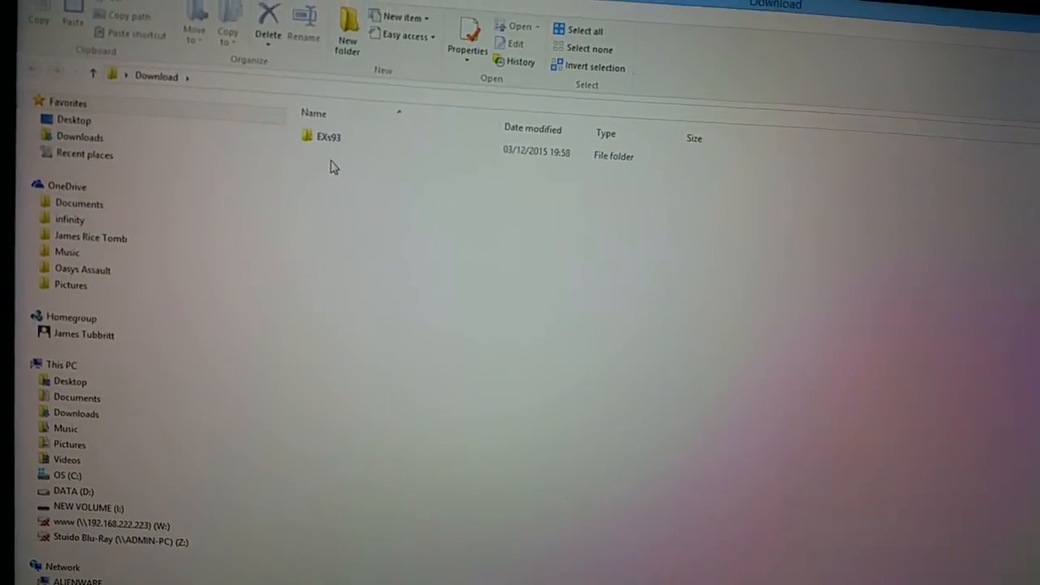
Select and open the downloaded EXs93 folder in Download
left_click(325, 135)
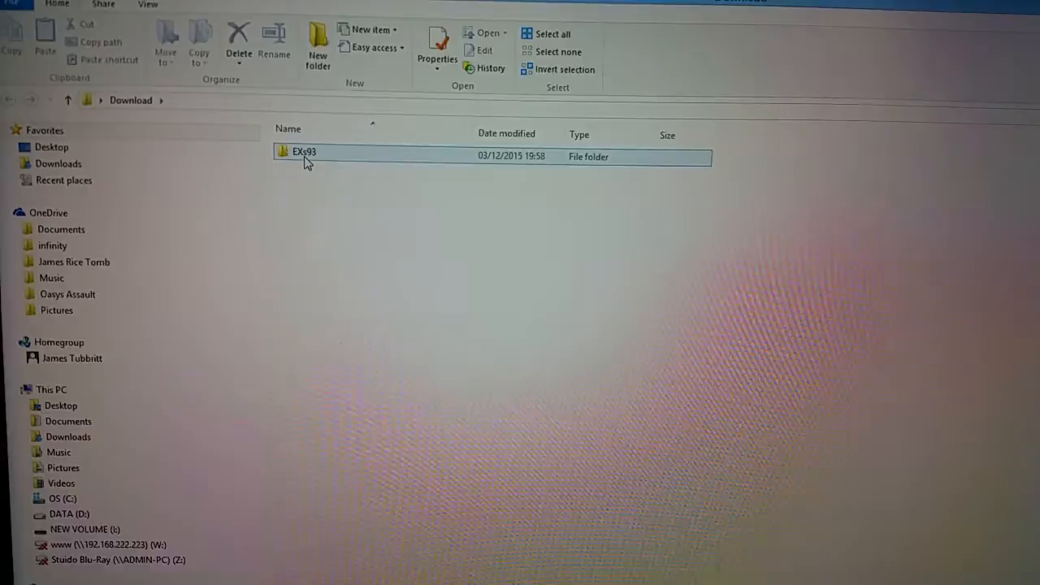
double_click(304, 152)
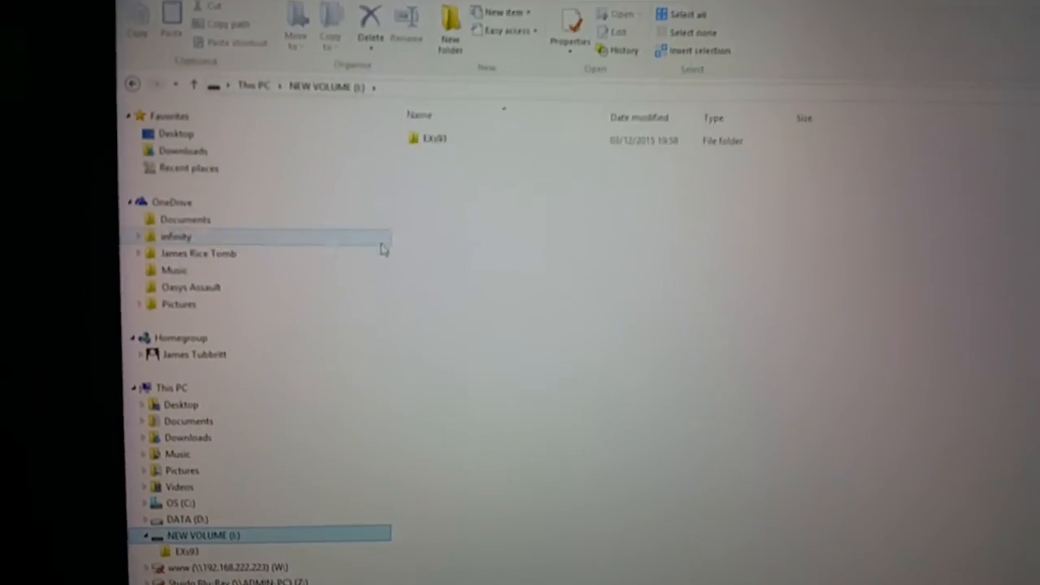
Open the NEW VOLUME (I:) drive to check the EXs93 folder is there
double_click(434, 138)
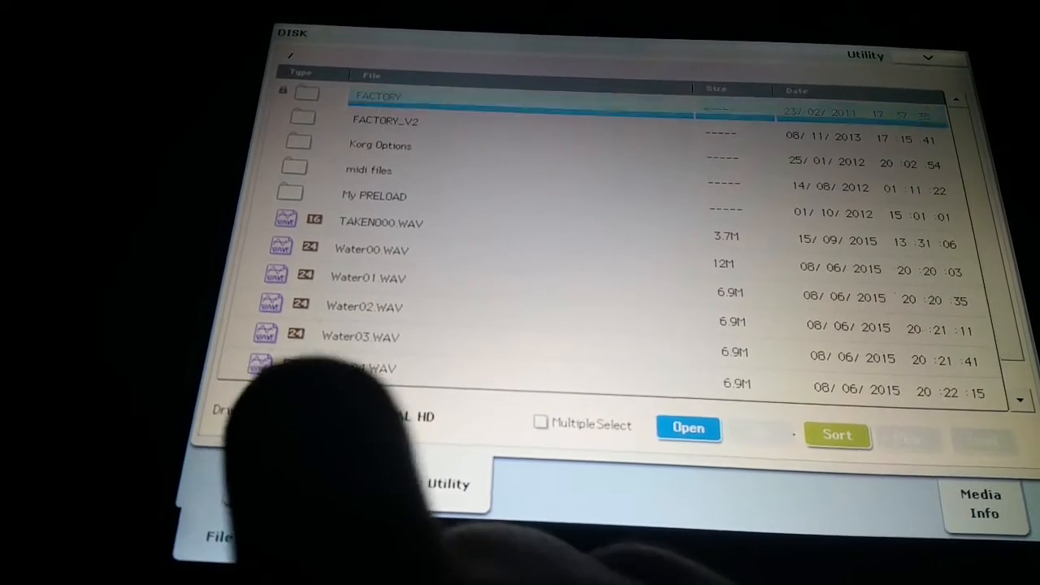
Select EXs93.exsinst on NEW VOLUME and start installing it to SSD 2
left_click(317, 415)
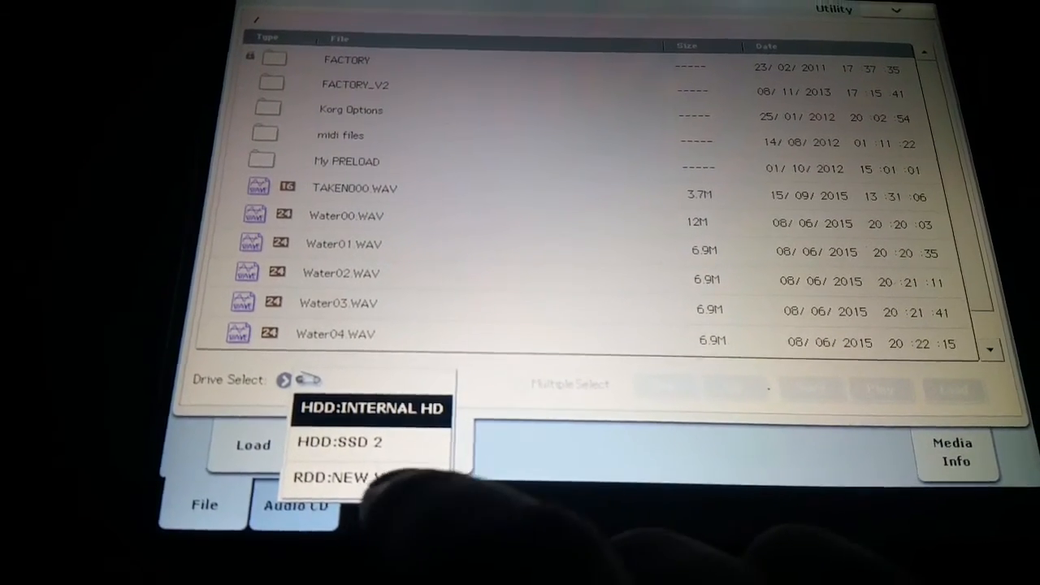
left_click(345, 477)
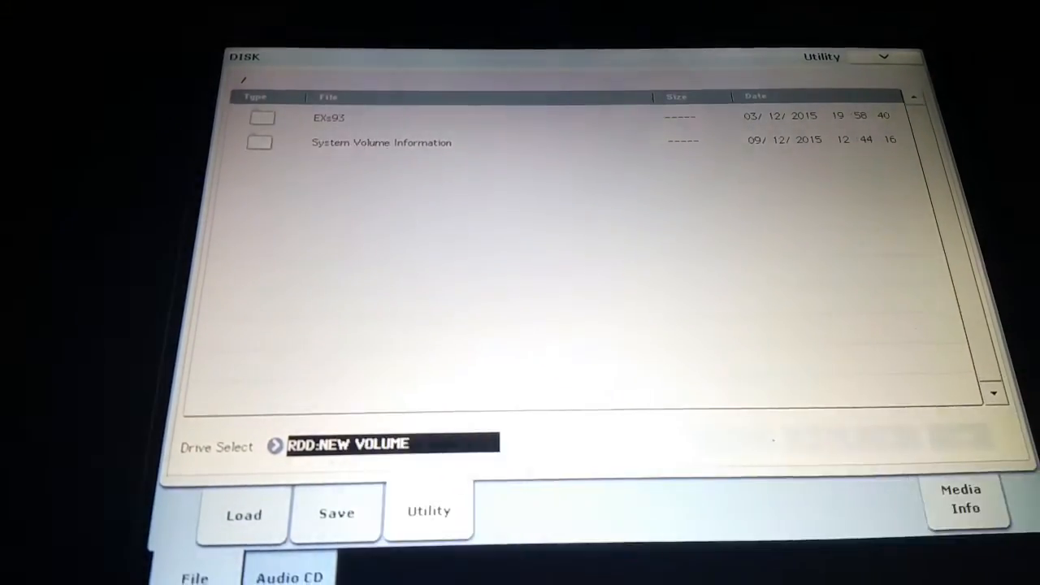
left_click(329, 117)
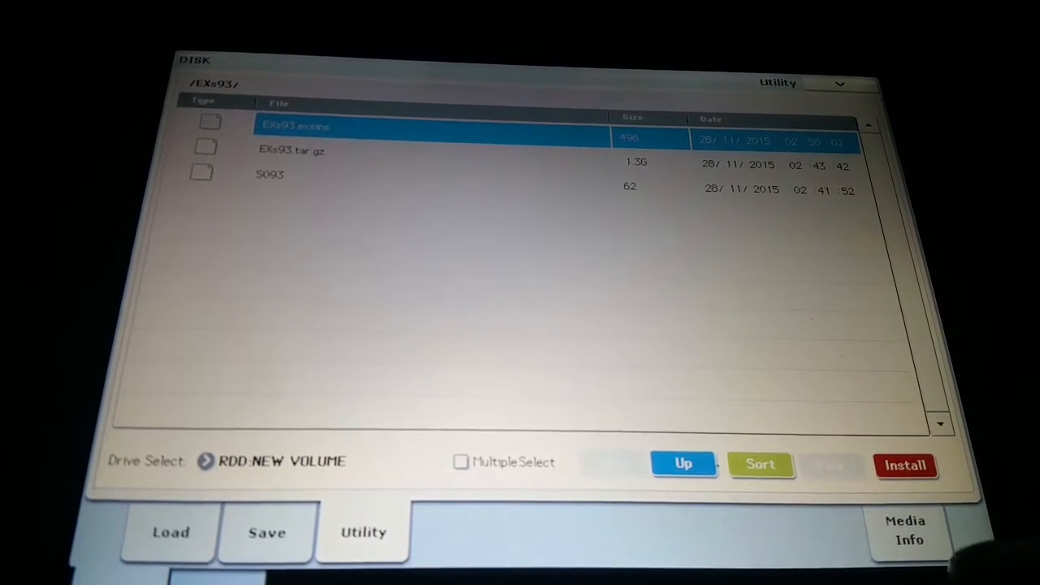
left_click(905, 465)
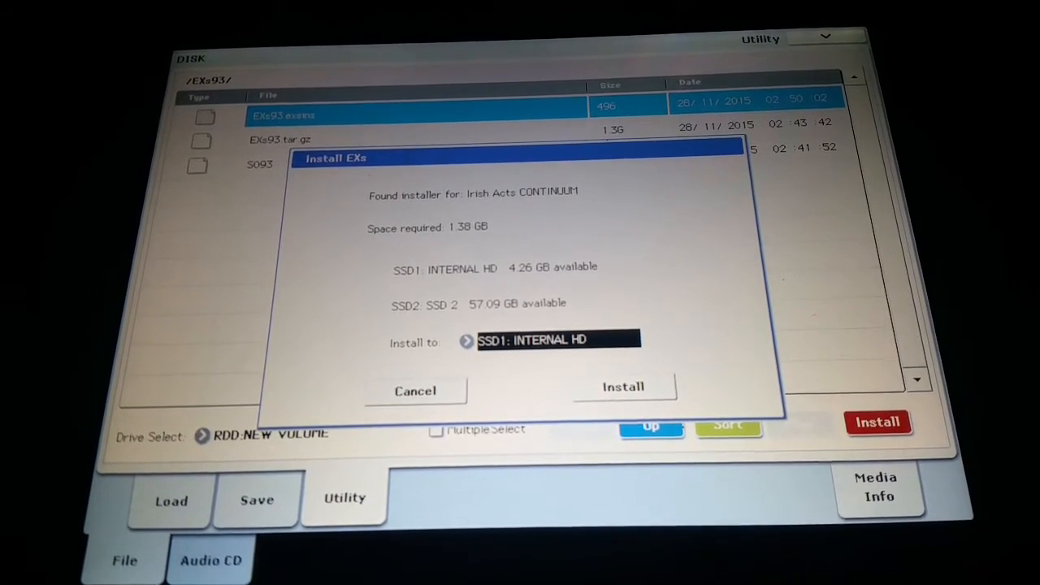
left_click(559, 339)
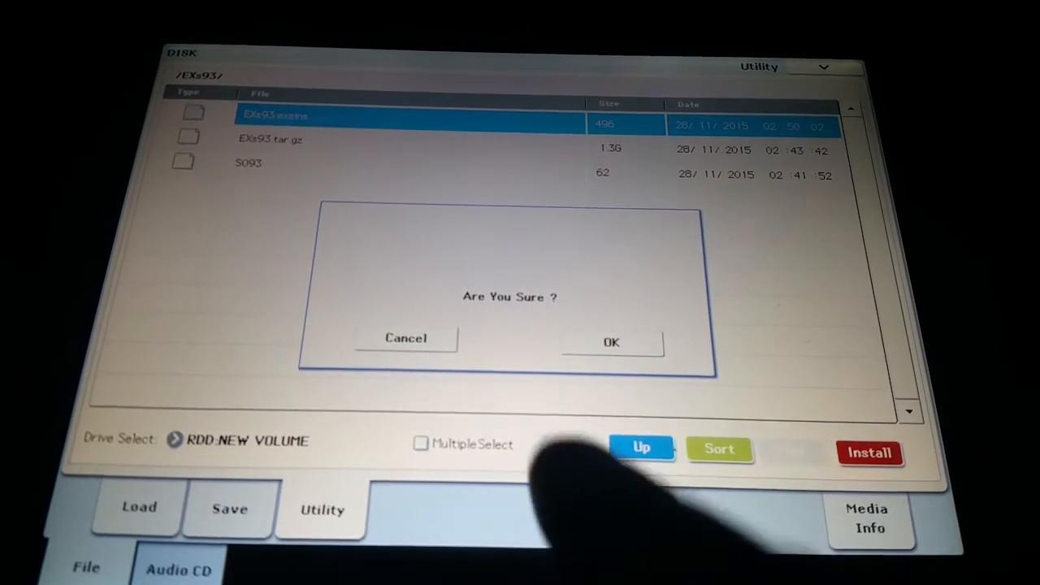
Confirm the Are You Sure? prompt and let the EXs93 installation finish
left_click(610, 342)
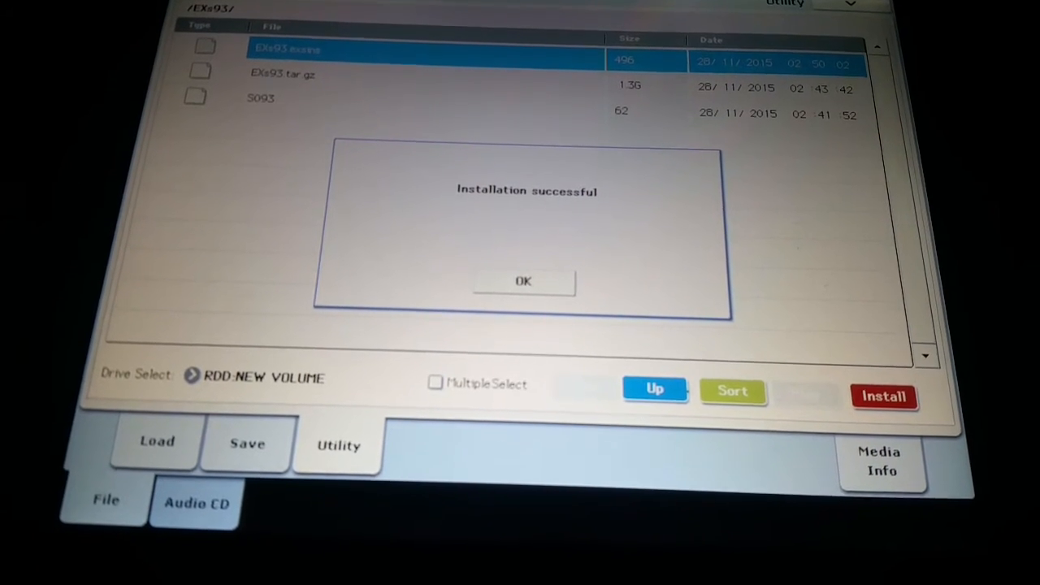
Dismiss the success notice and open Irish Acts > EXs93 Irish Acts CONTINUUM on SSD 2
left_click(524, 281)
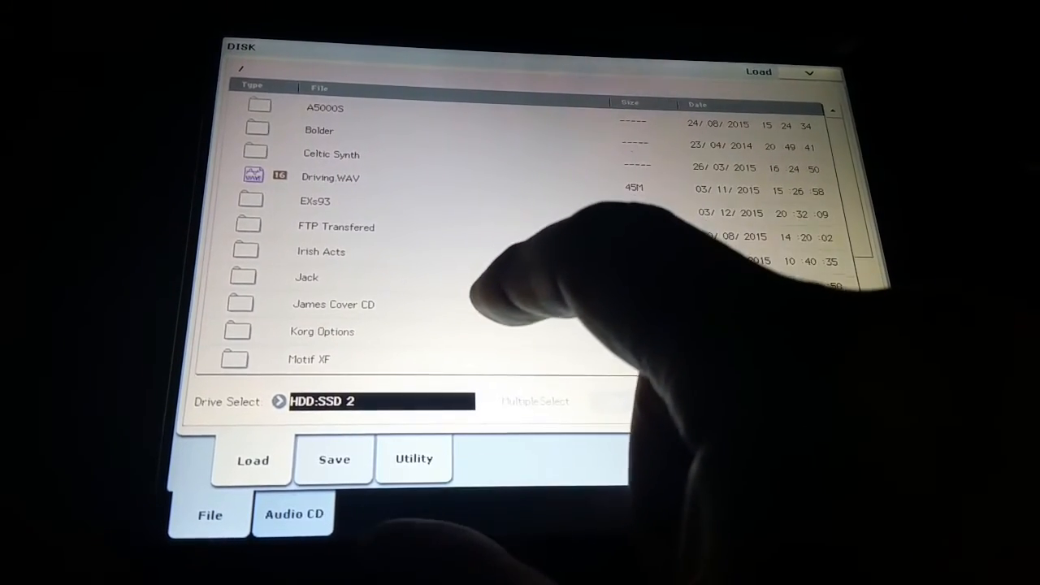
left_click(321, 252)
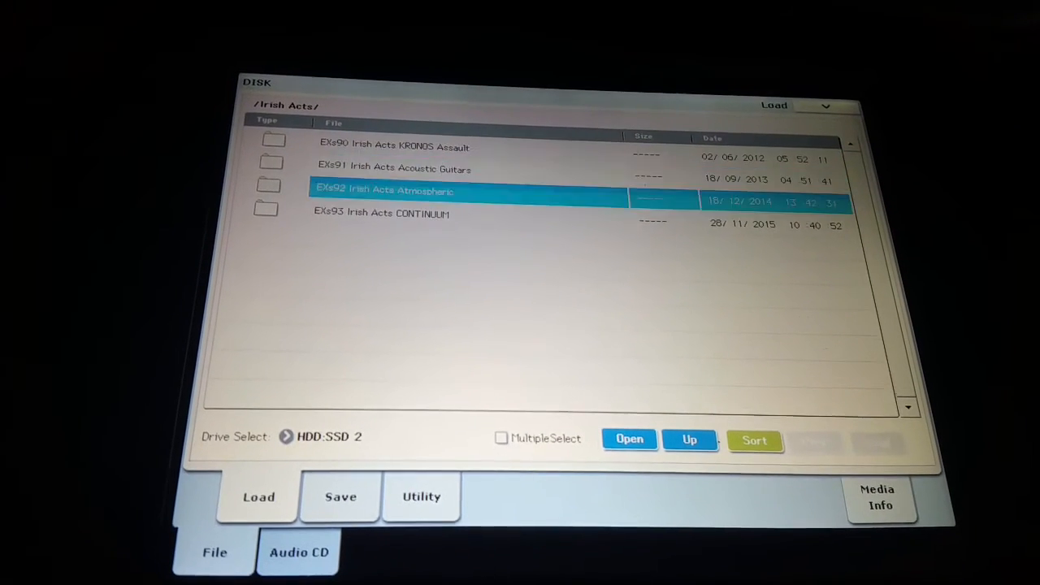
left_click(380, 213)
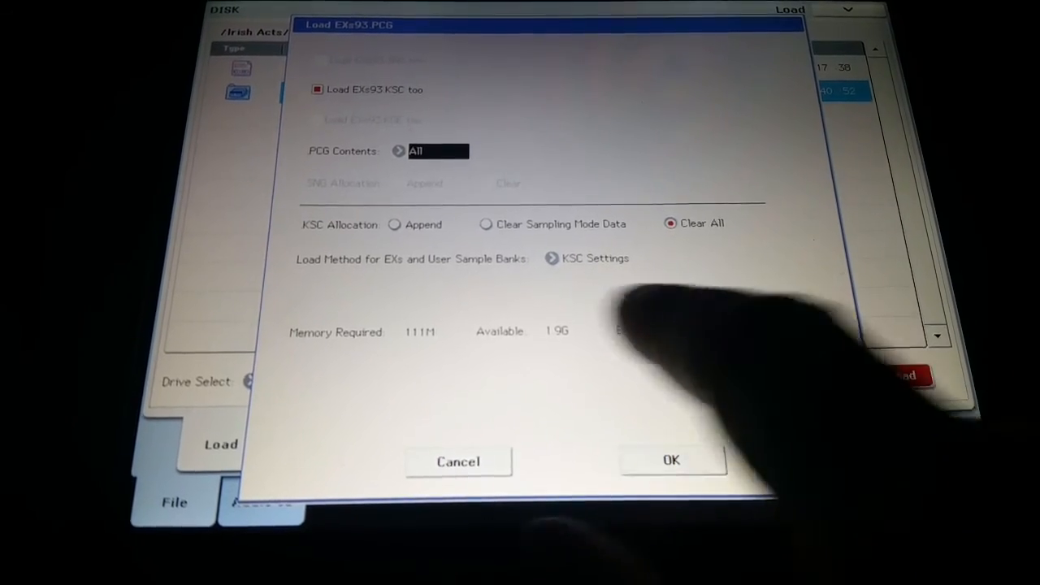
Load EXs93.PCG and its KSC with KSC Allocation set to Append
left_click(395, 224)
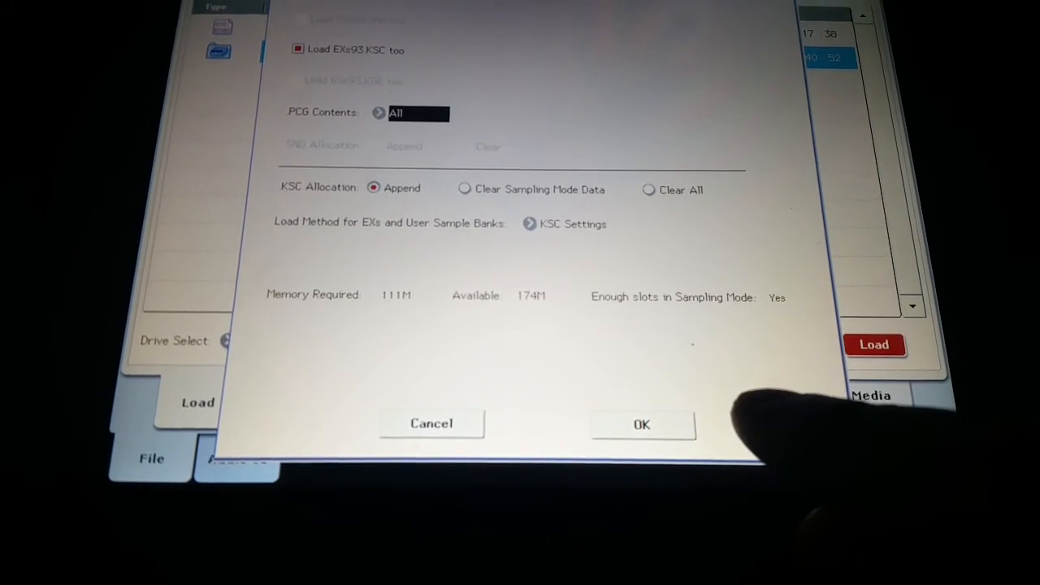
left_click(641, 423)
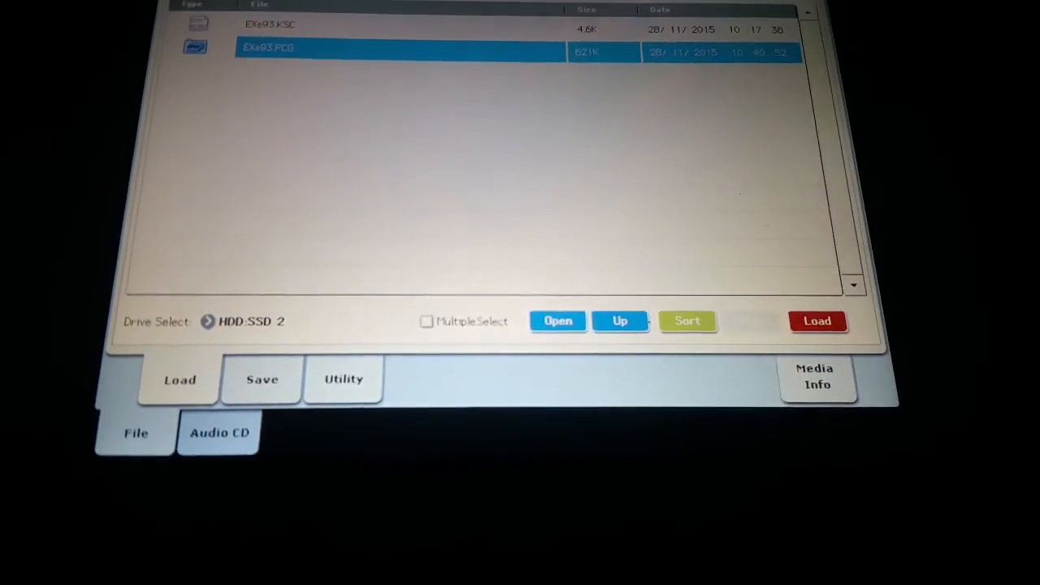
Enter Global mode and view the Options Info page
left_click(818, 321)
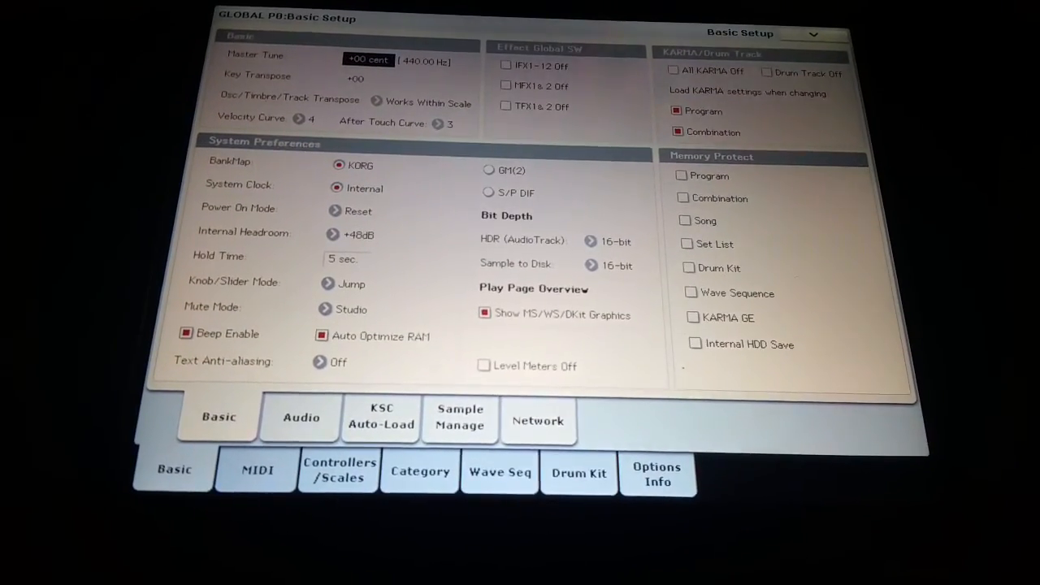
left_click(657, 474)
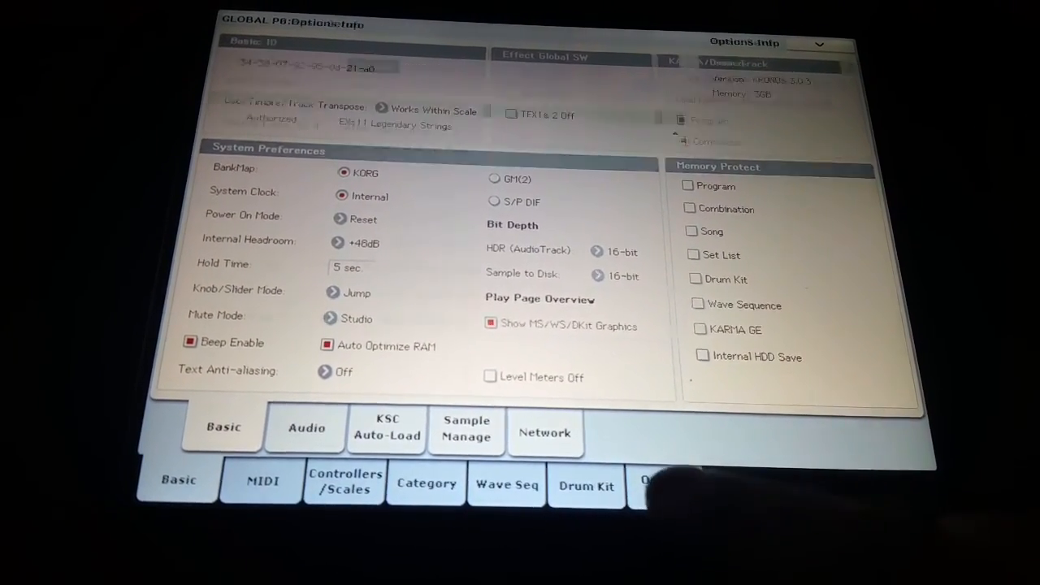